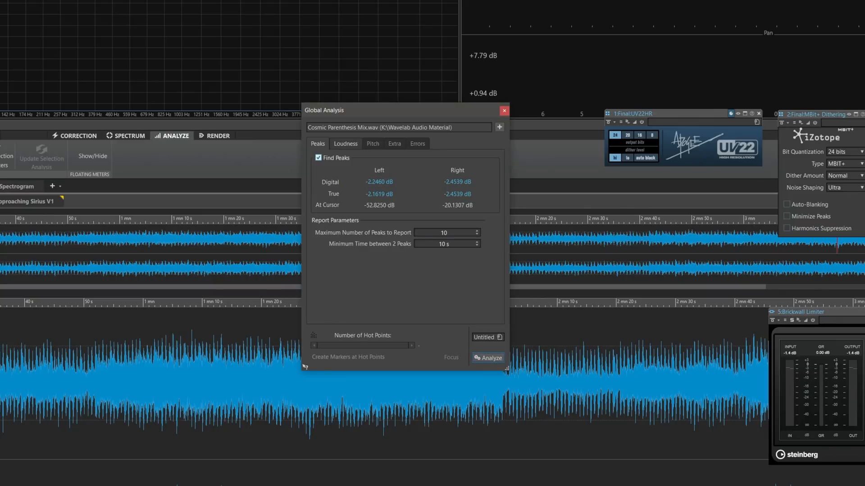
Step: Show average pitch per channel in Global Analysis: about 706.63 Hz left, 673.75 Hz right
click(372, 143)
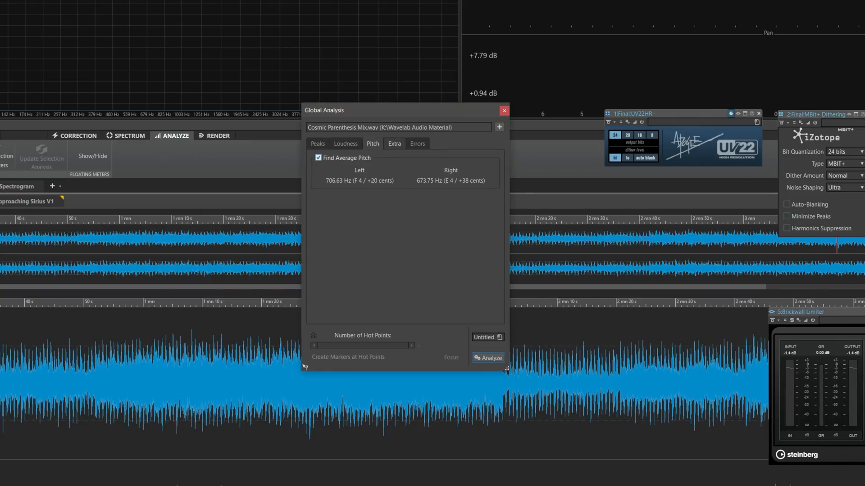
click(417, 143)
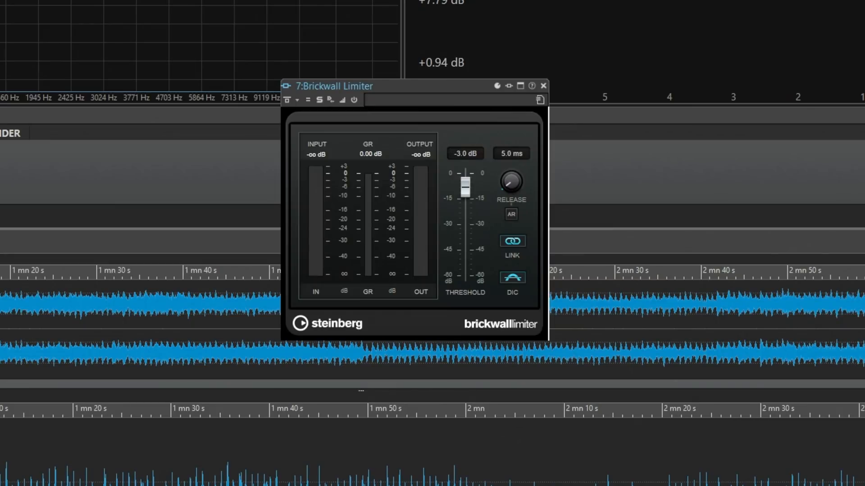
Step: Drag the Brickwall Limiter Threshold fader from -3.0 dB up to -1.3 dB
drag(465, 187, 465, 176)
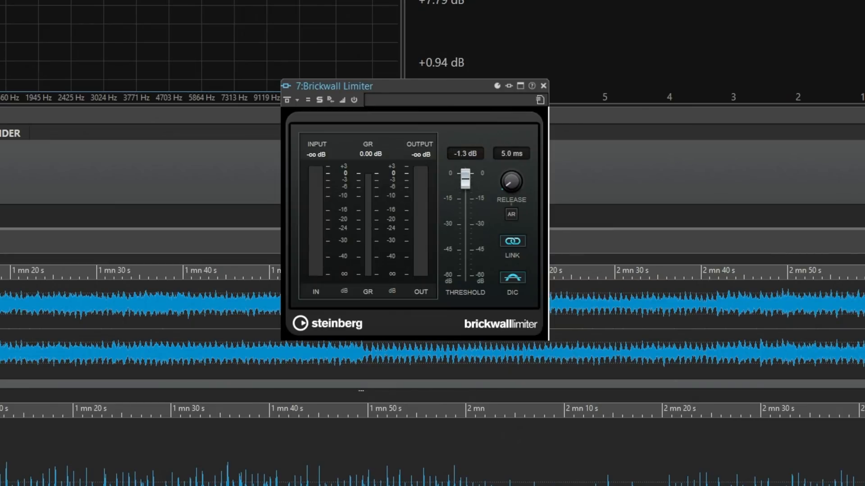